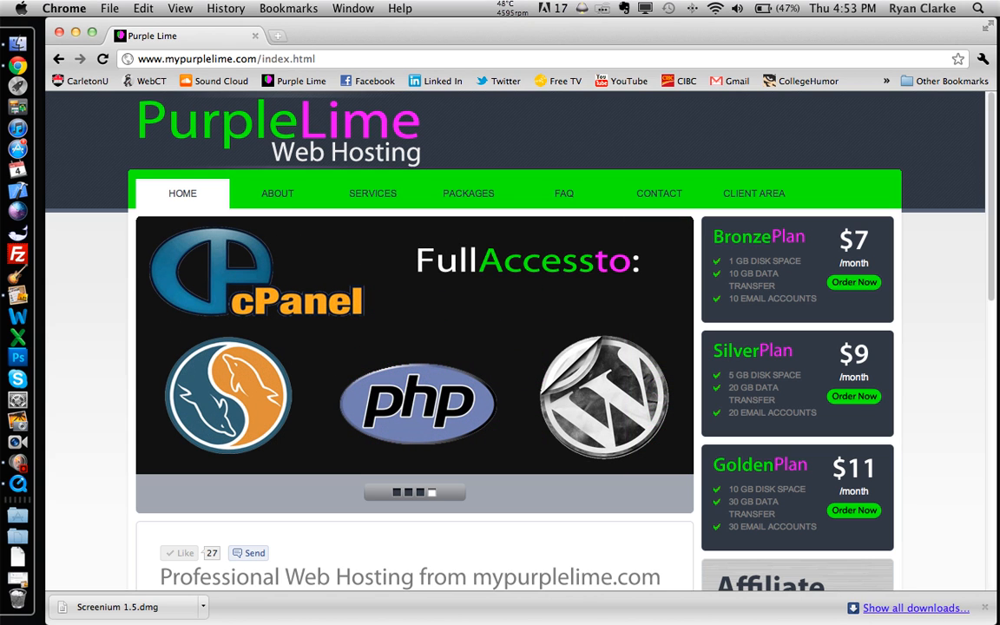
Step: Scroll the Purple Lime cart to view the Bronze, Silver and Golden packages with prices
scroll("down", 3)
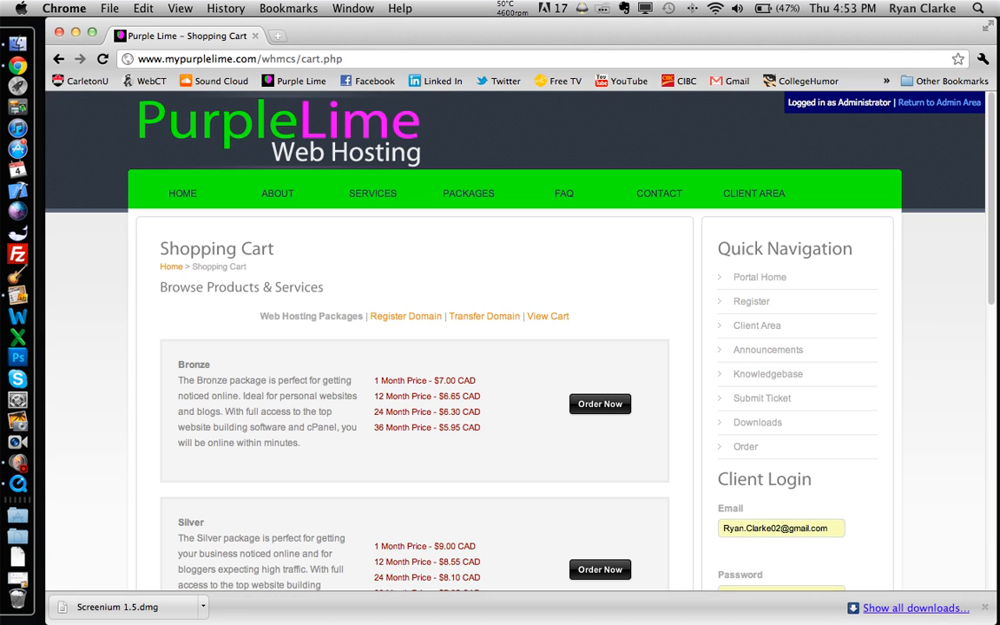
scroll("down", 3)
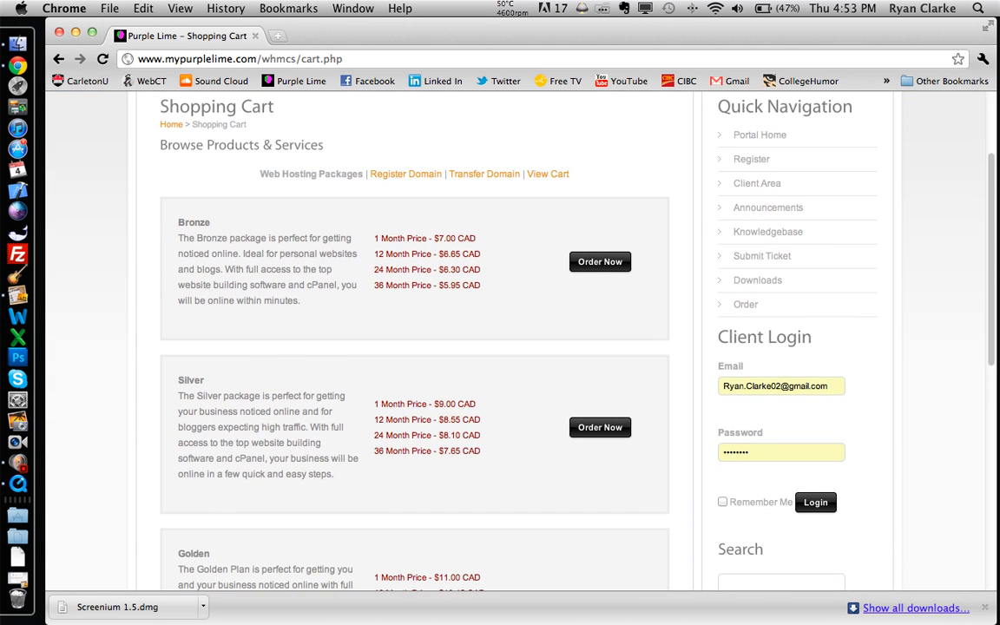
scroll("down", 3)
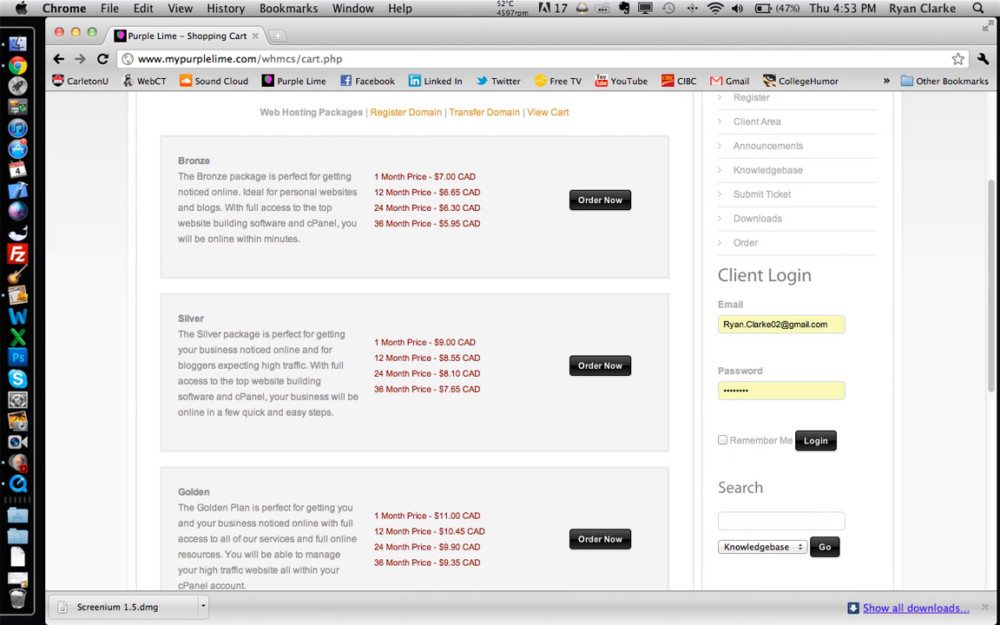
Step: Order Bronze, register yourdomain764354.com as a new domain, and continue to billing
left_click(600, 198)
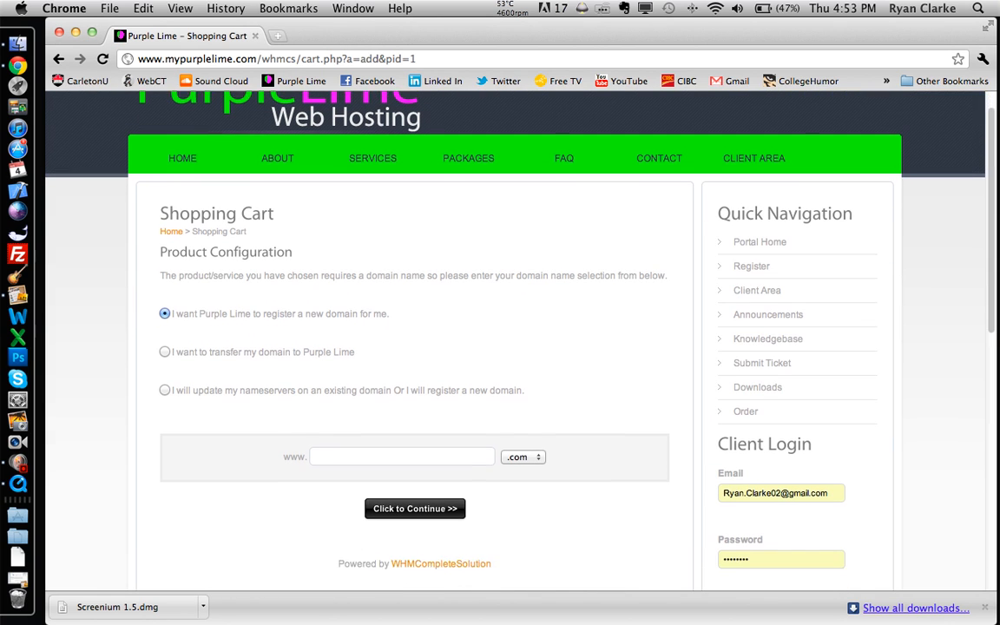
scroll("down", 3)
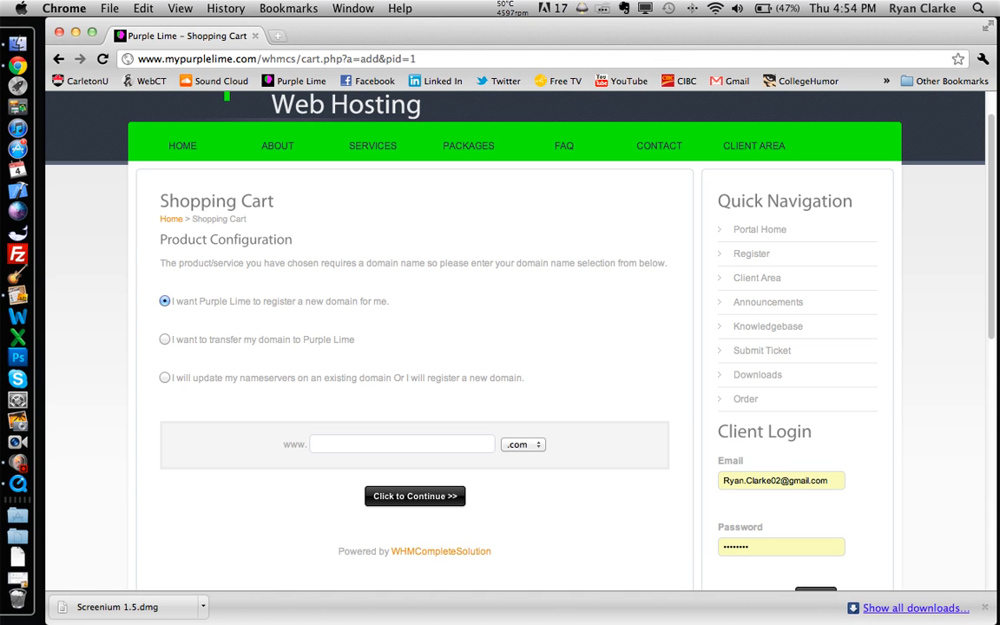
left_click(165, 377)
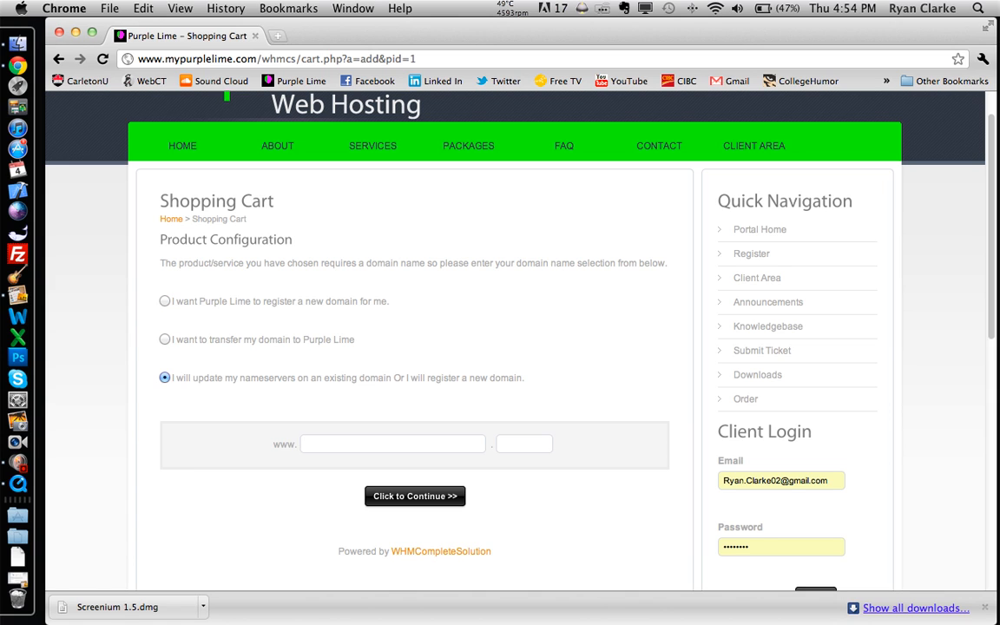
left_click(165, 301)
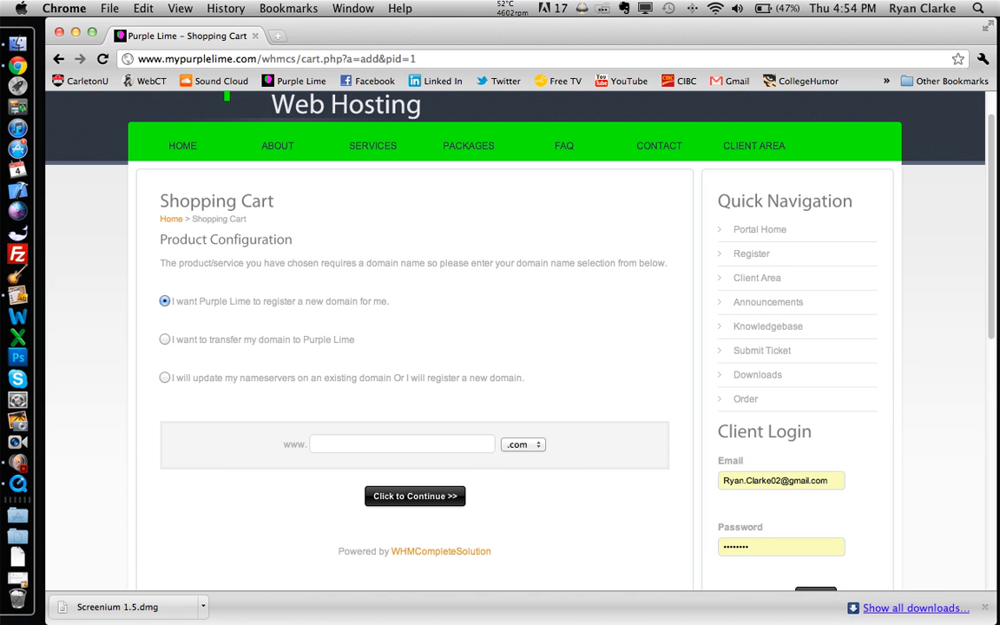
type("yourdomain764354")
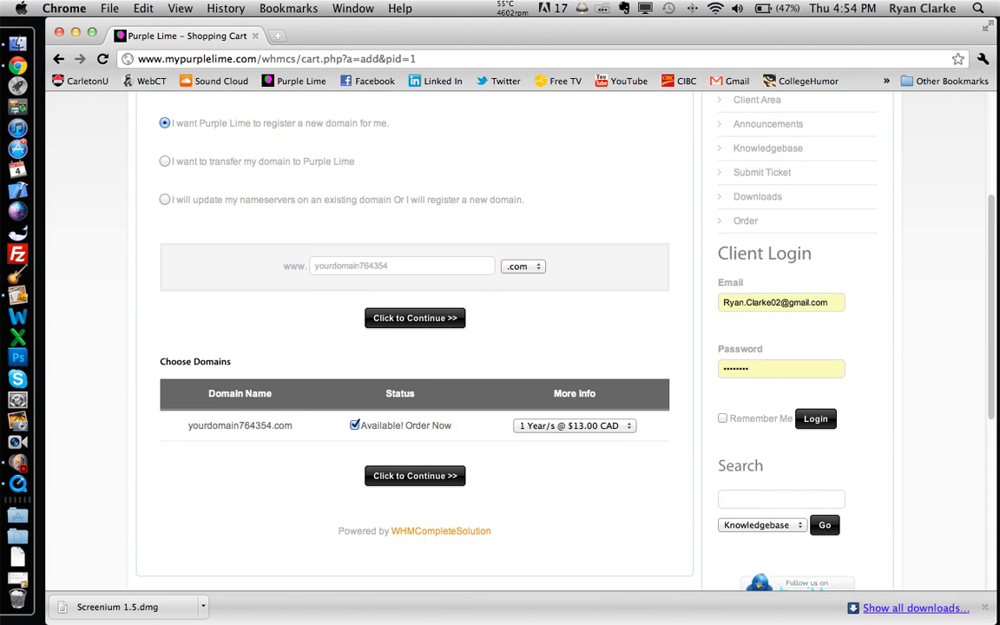
left_click(575, 425)
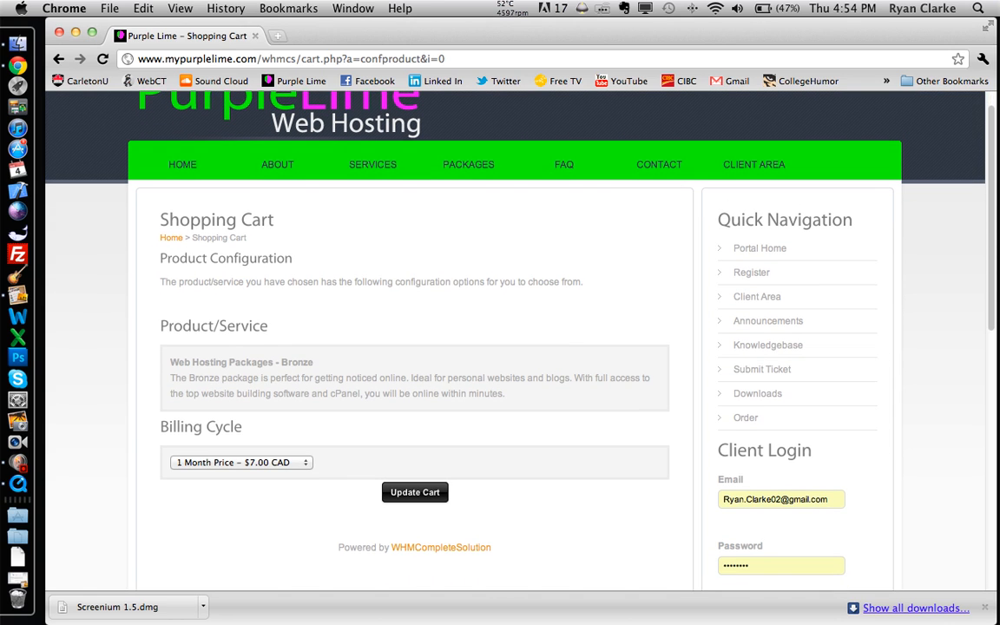
Step: Choose the 12 Month Price billing cycle and update the cart to $92.80 CAD
left_click(241, 462)
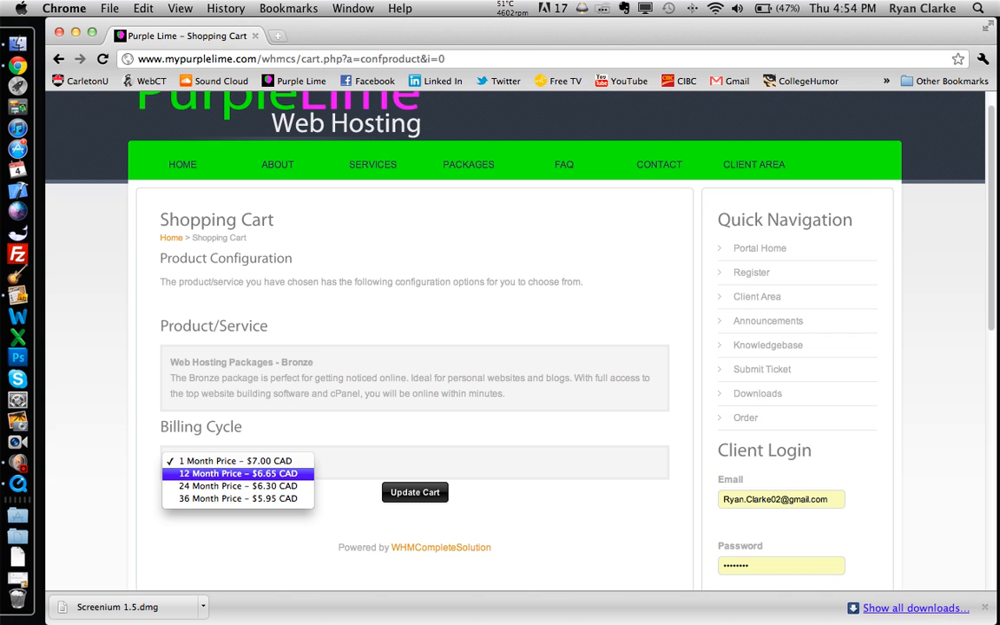
left_click(236, 473)
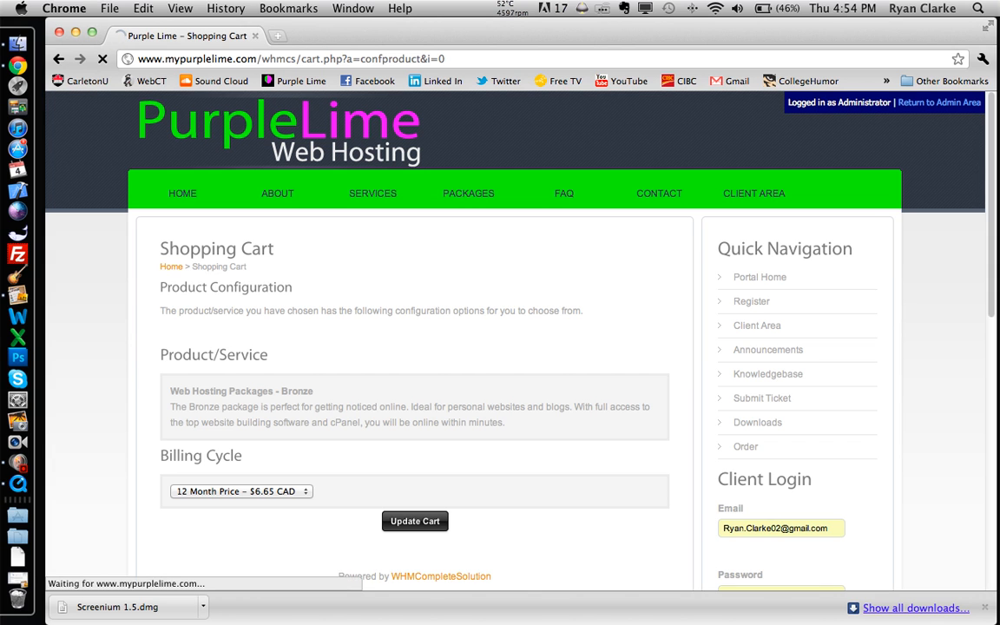
left_click(414, 521)
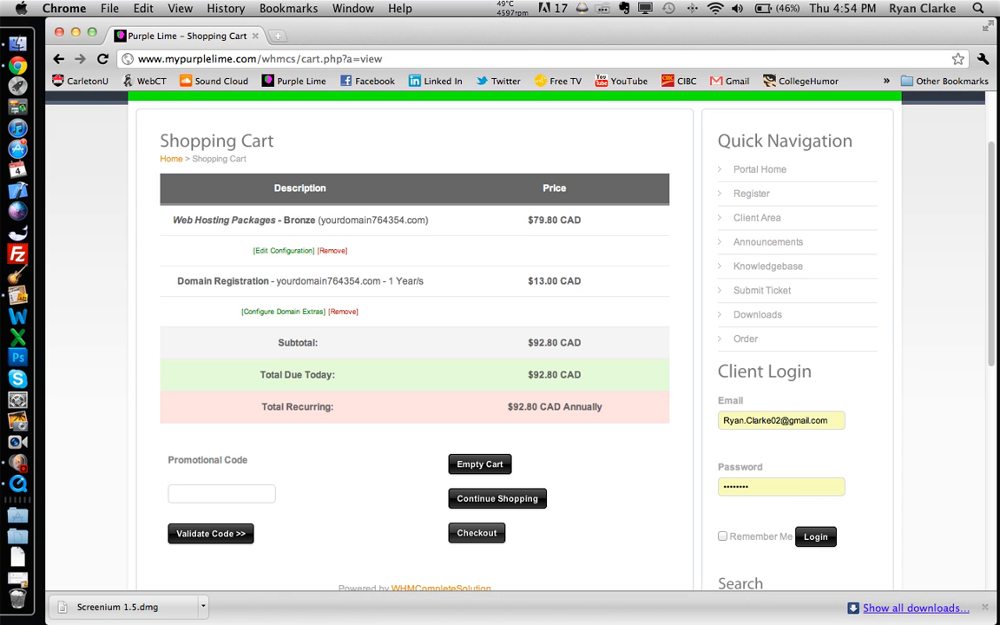
Step: Check out and review the PayPal payment, terms of service and Complete Order section
left_click(475, 532)
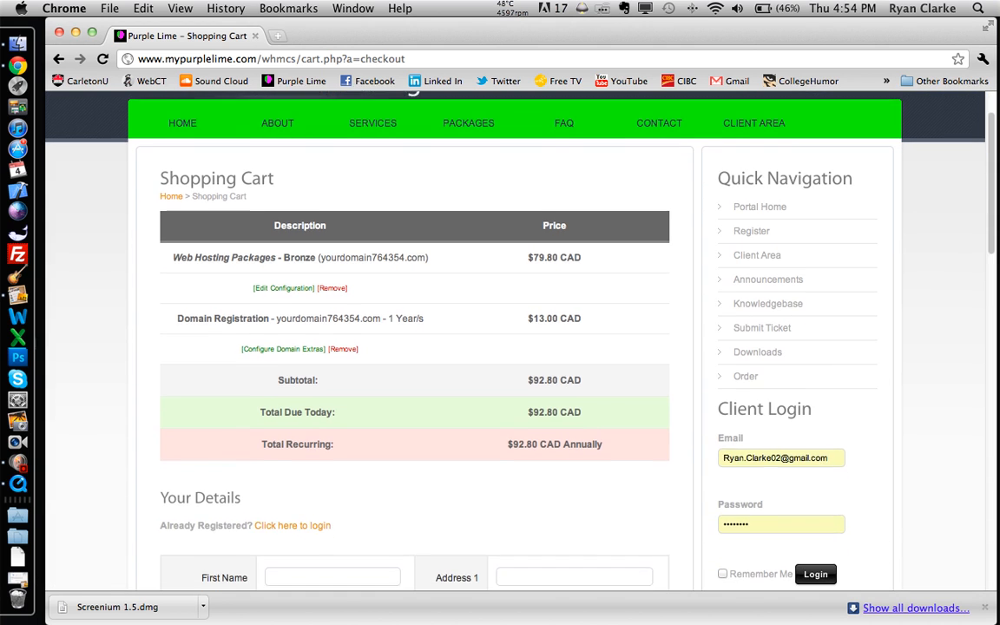
scroll("down", 3)
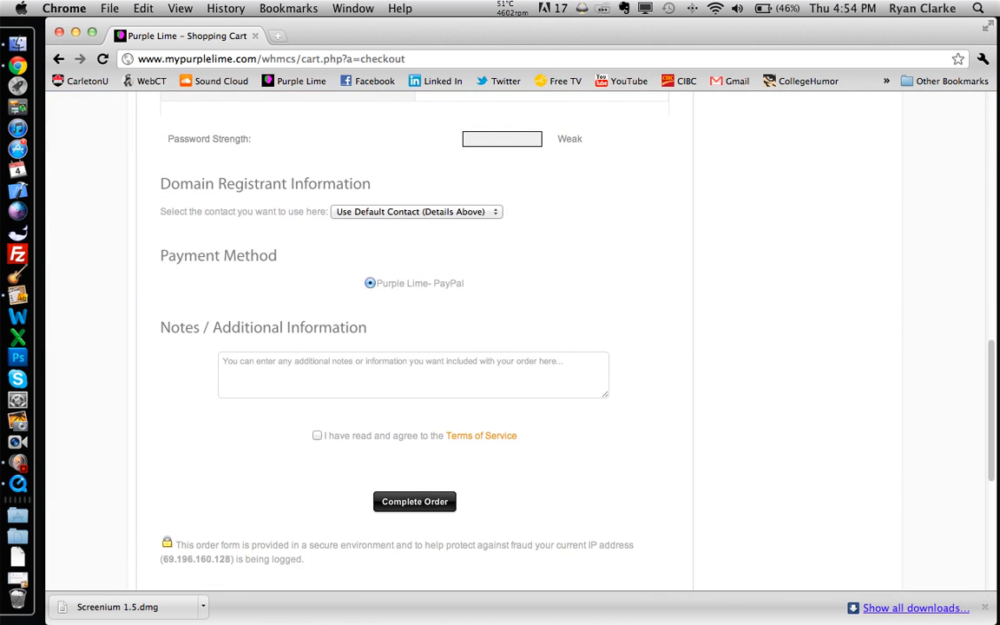
scroll("down", 3)
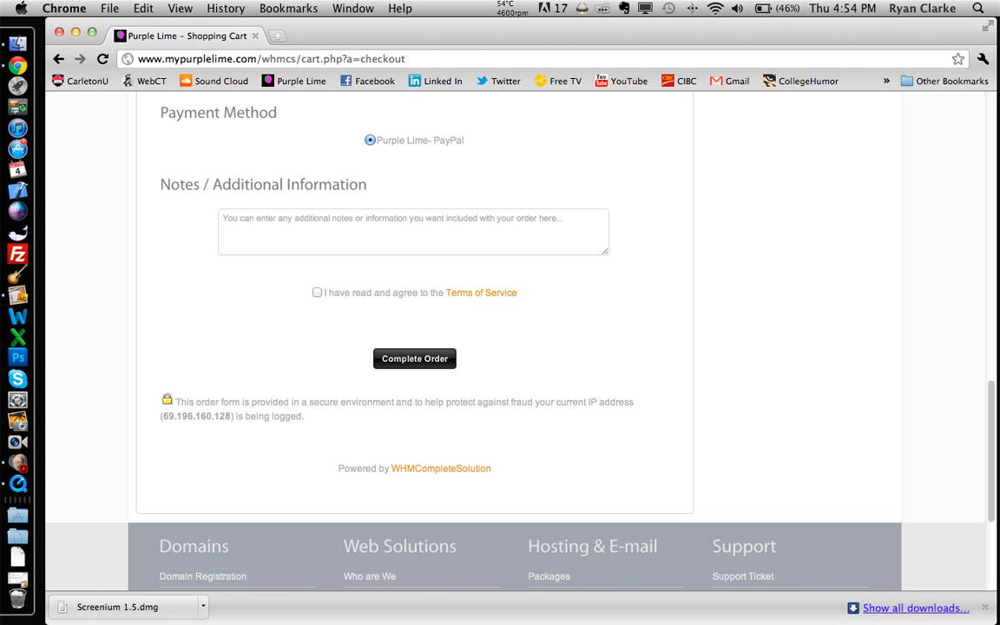
scroll("up", 3)
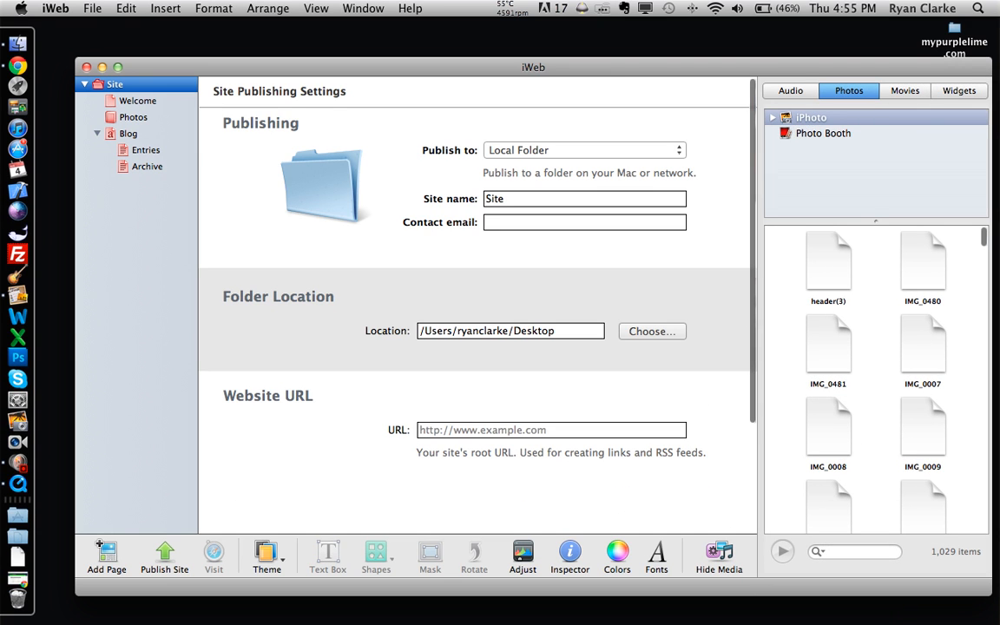
Step: Set Publish to FTP Server, glancing at the Photos and blog archive pages
left_click(584, 149)
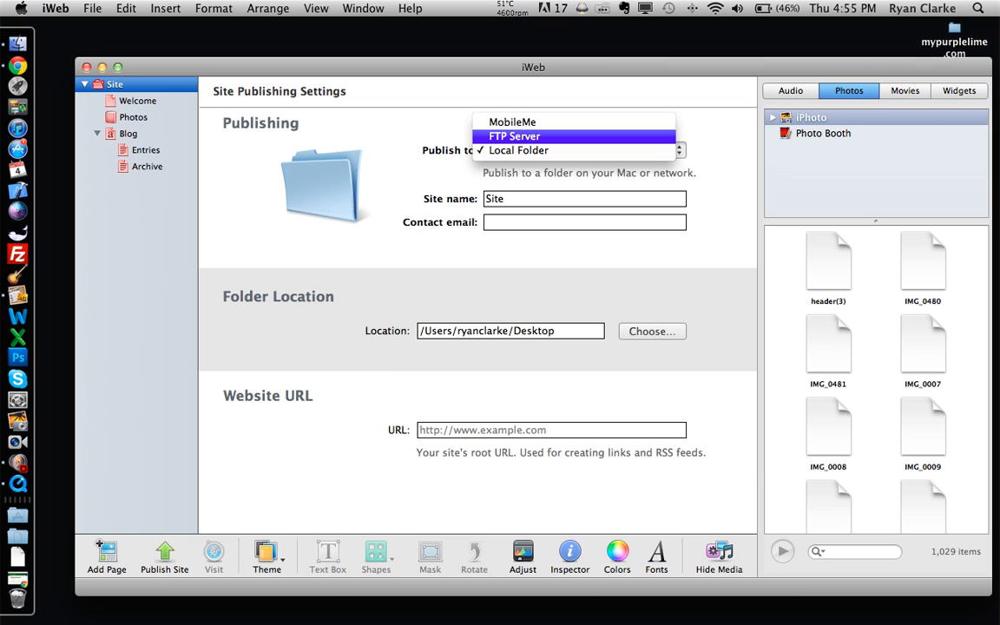
left_click(514, 137)
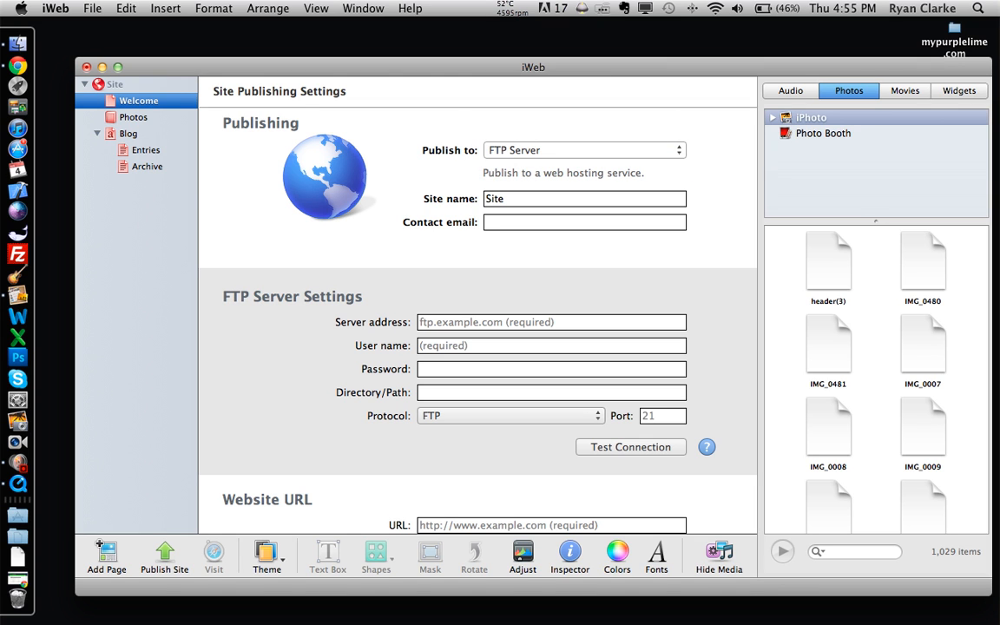
left_click(134, 117)
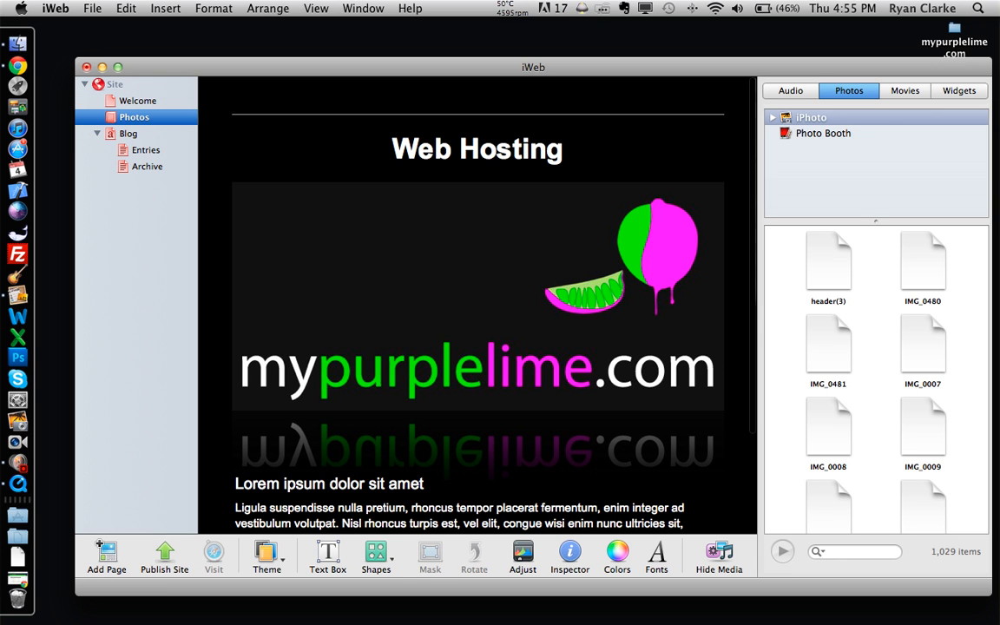
left_click(147, 165)
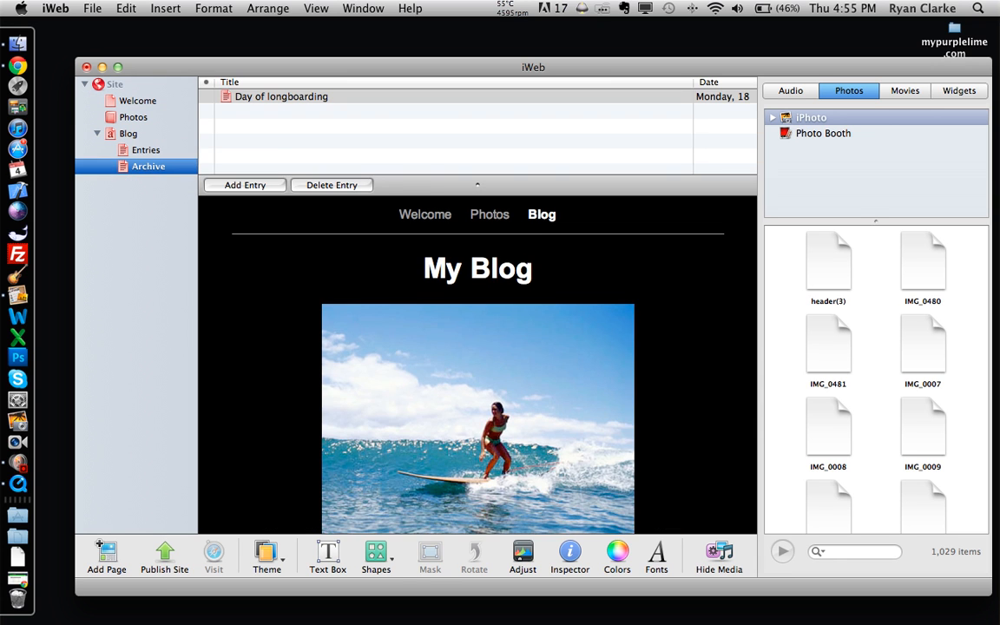
left_click(138, 101)
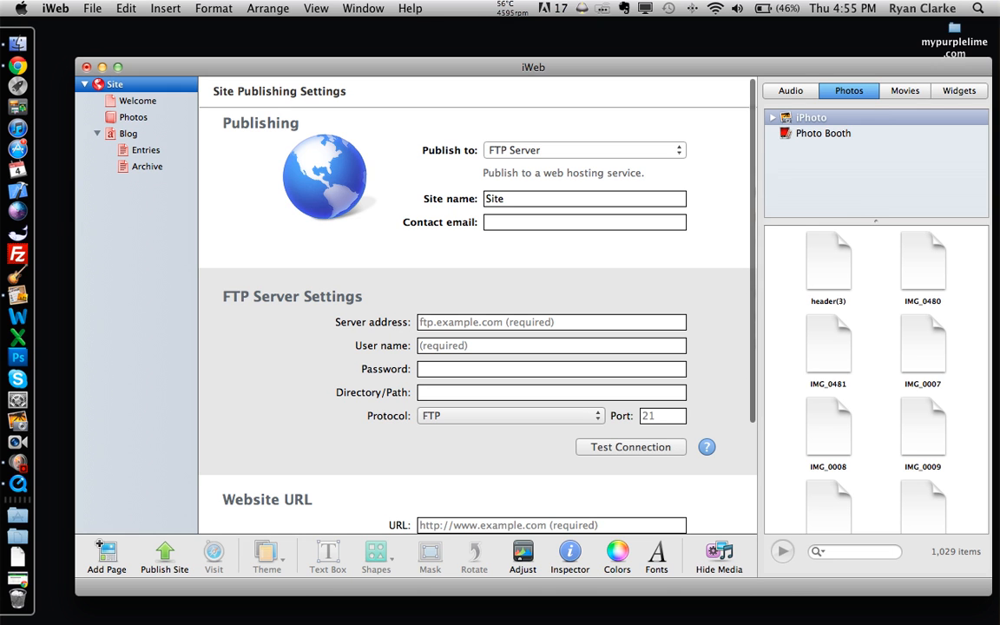
left_click(584, 198)
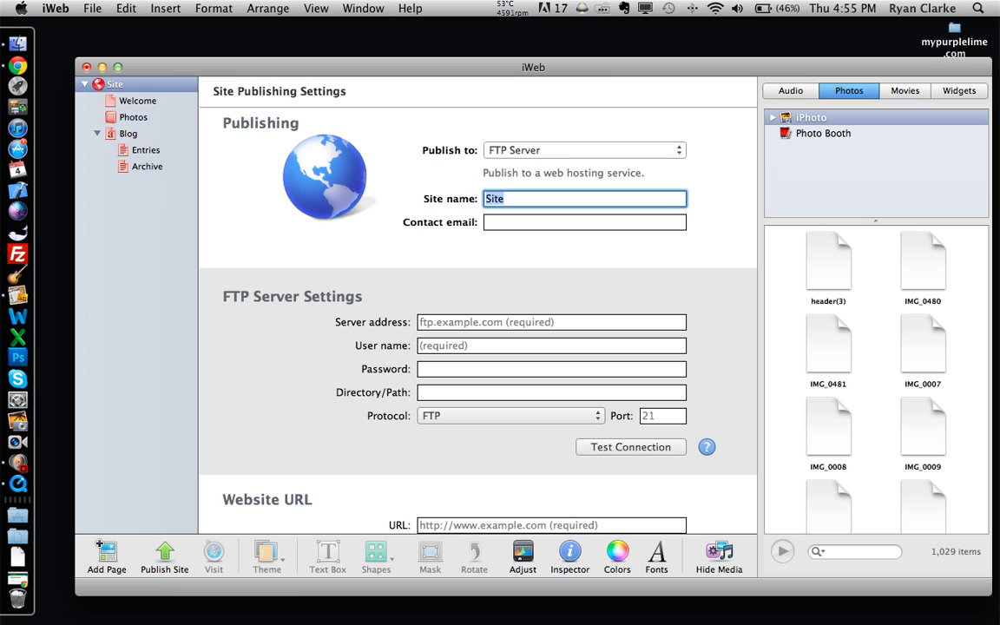
type("your")
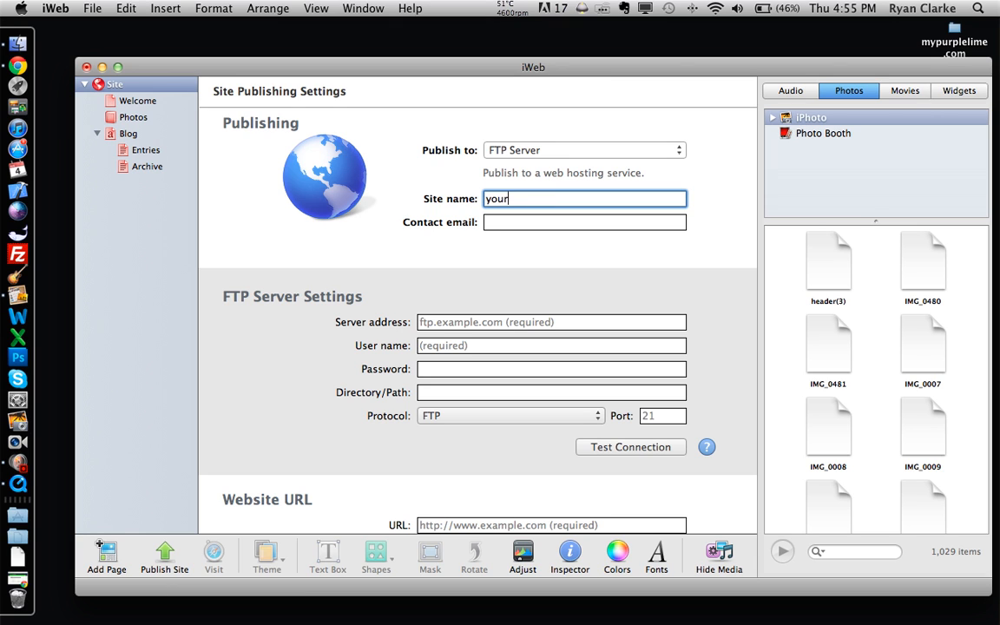
type("domain")
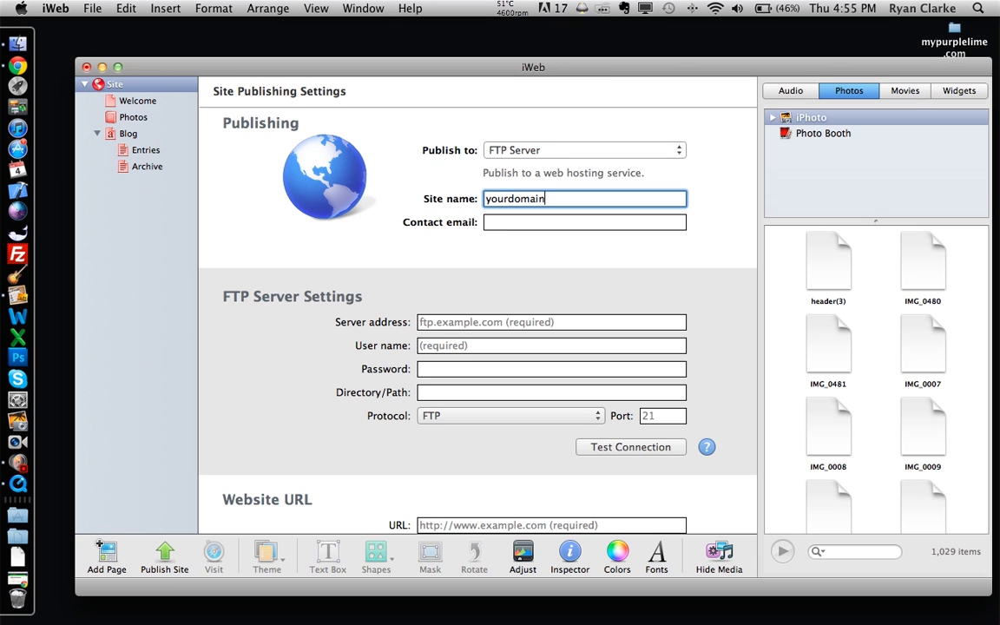
type("your")
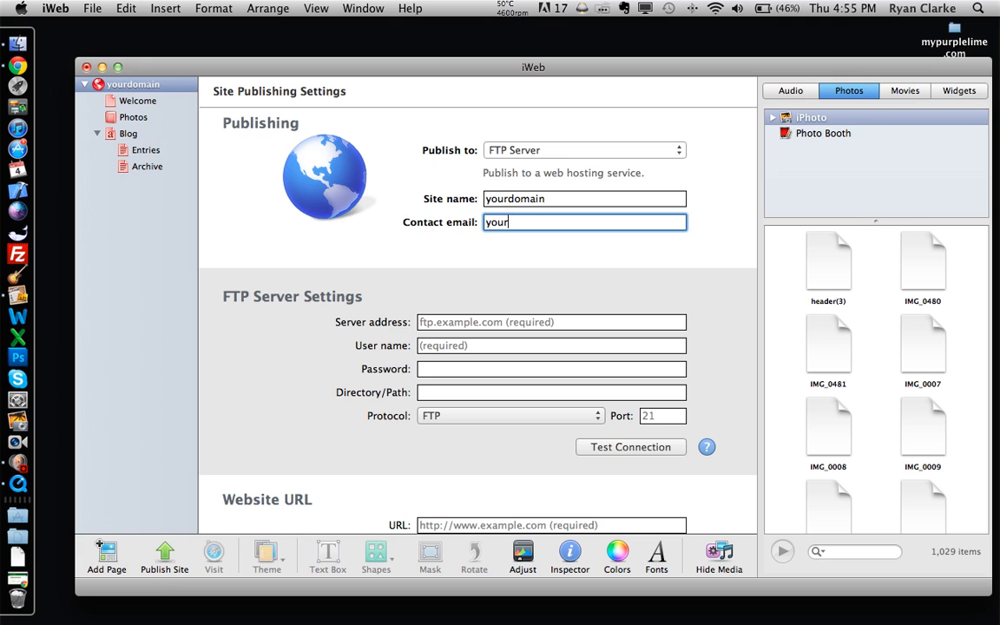
type("em")
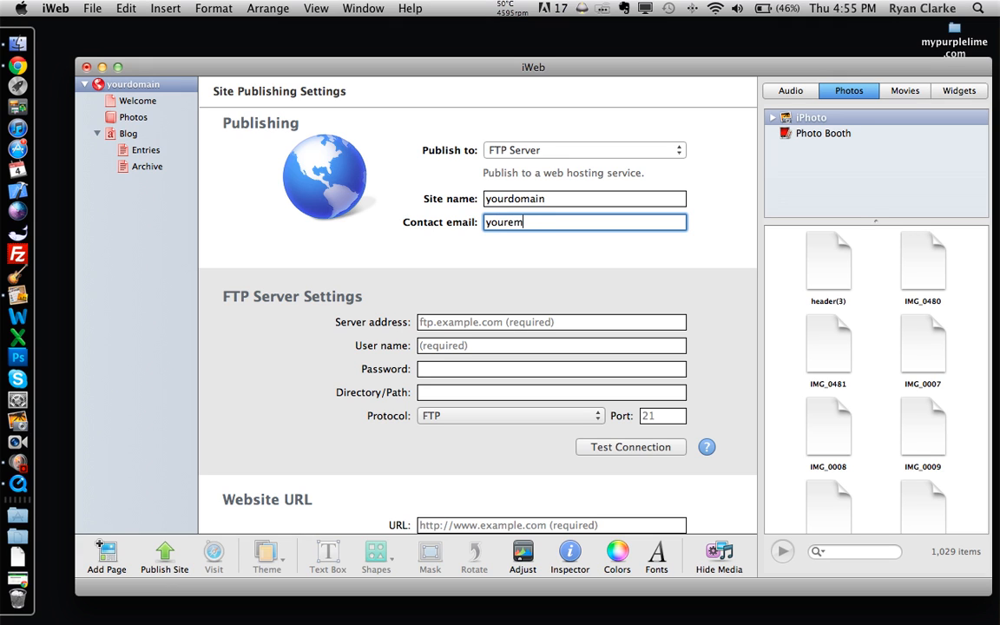
type("ail@")
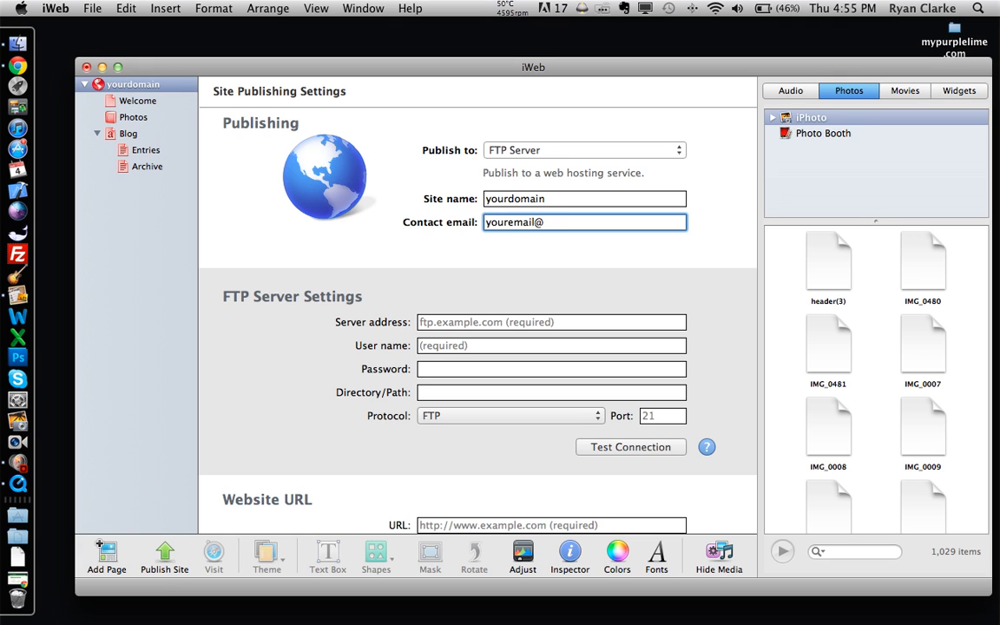
type("whatever.com")
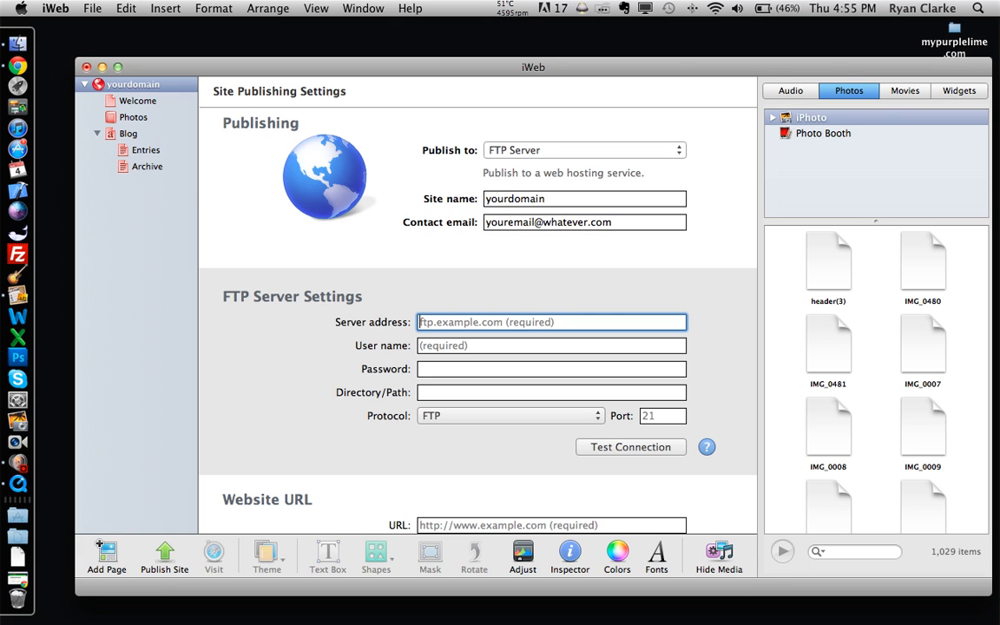
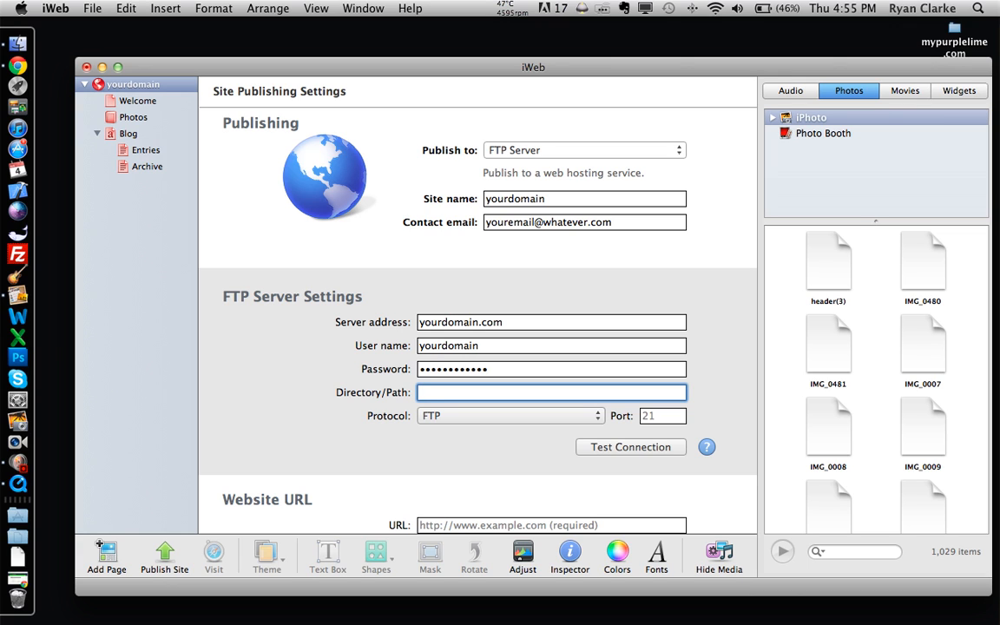
Step: Enter /public_html as the FTP Directory/Path
type("/pu")
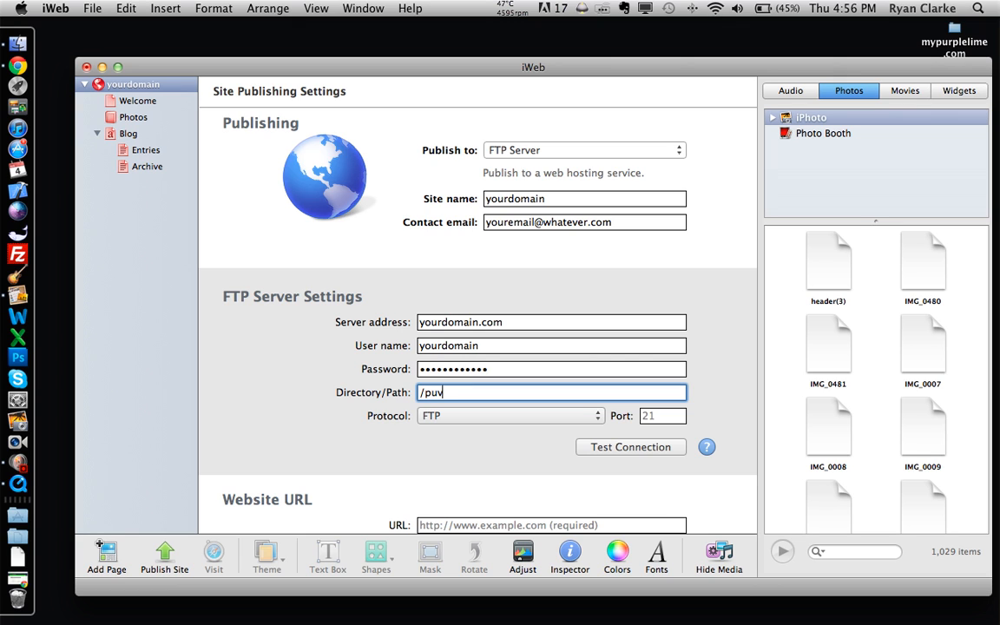
type("lic_ht")
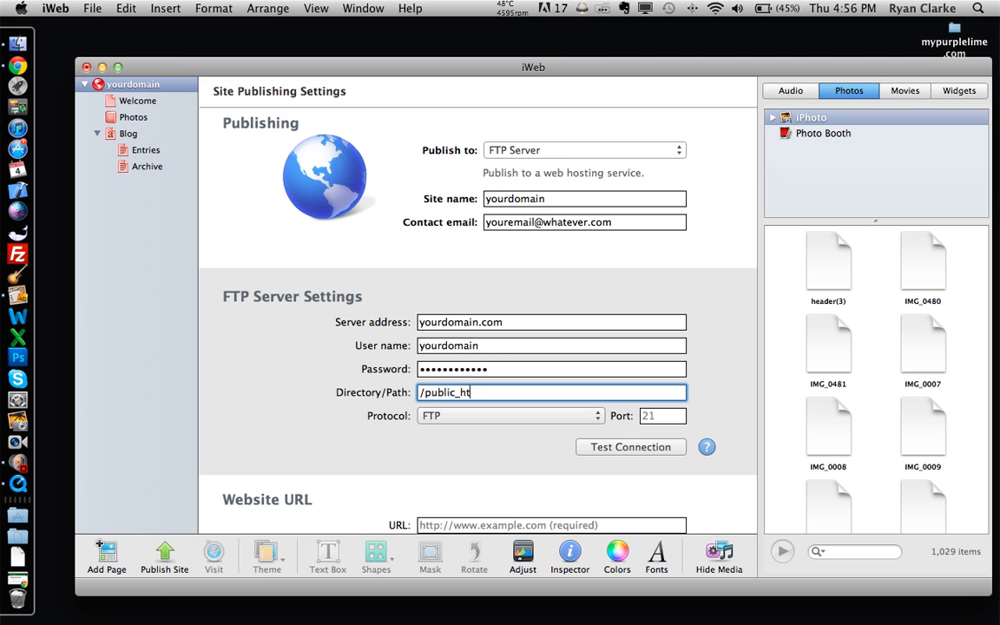
type("ml")
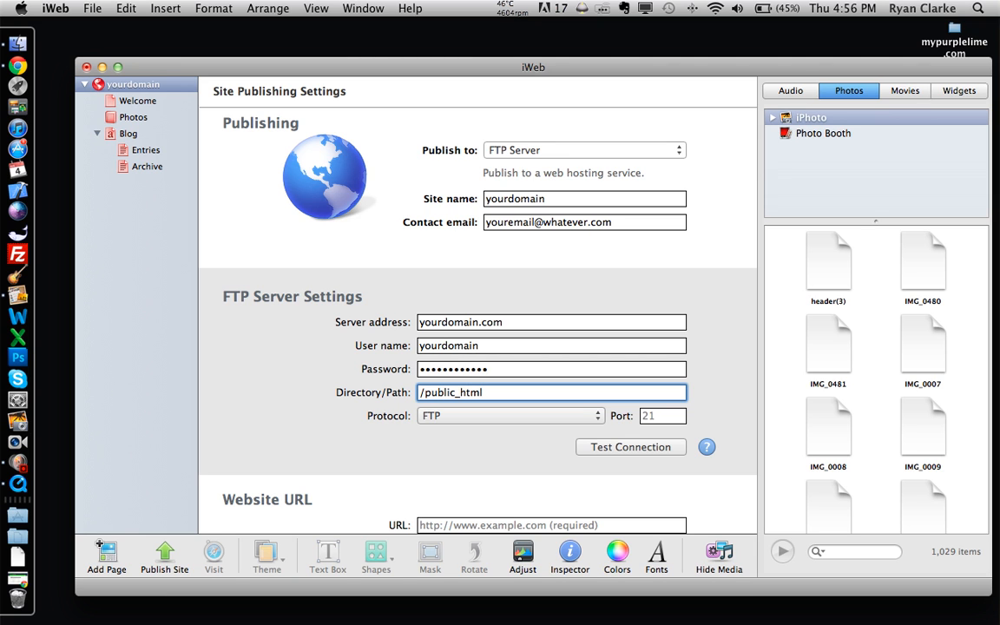
scroll("down", 3)
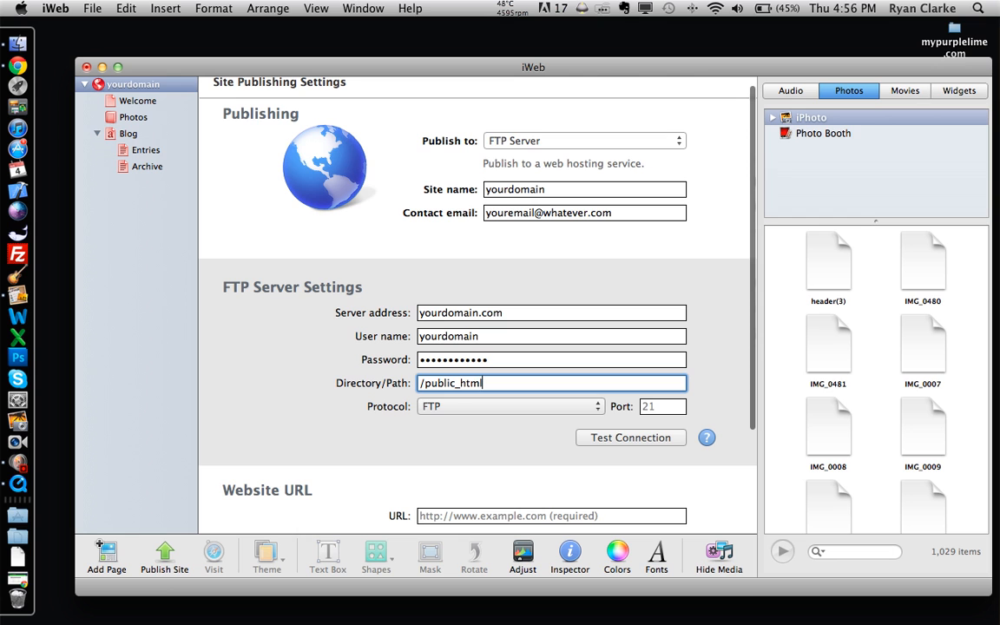
scroll("down", 3)
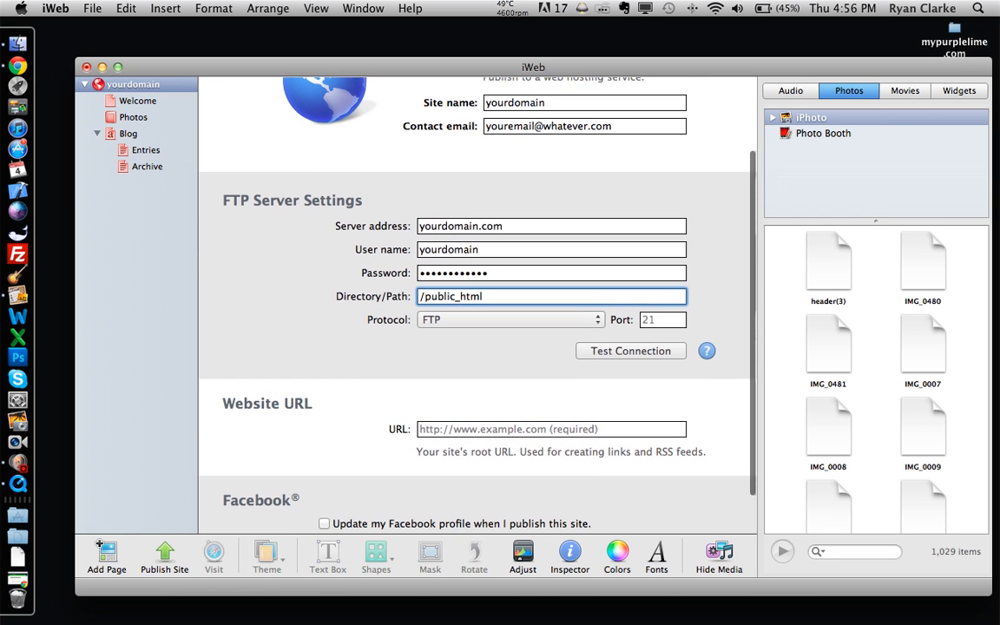
left_click(551, 429)
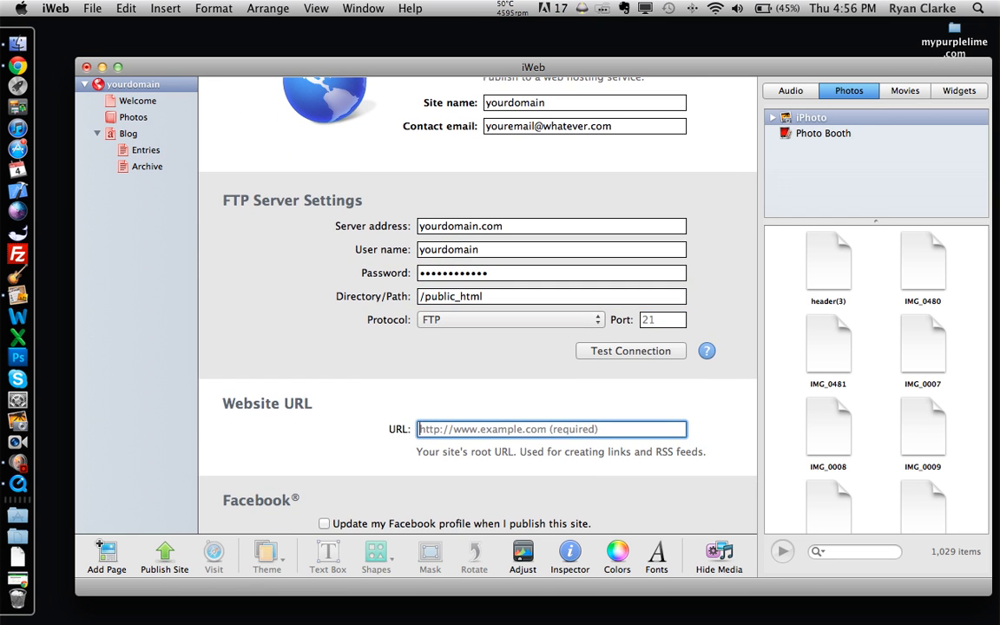
type("http")
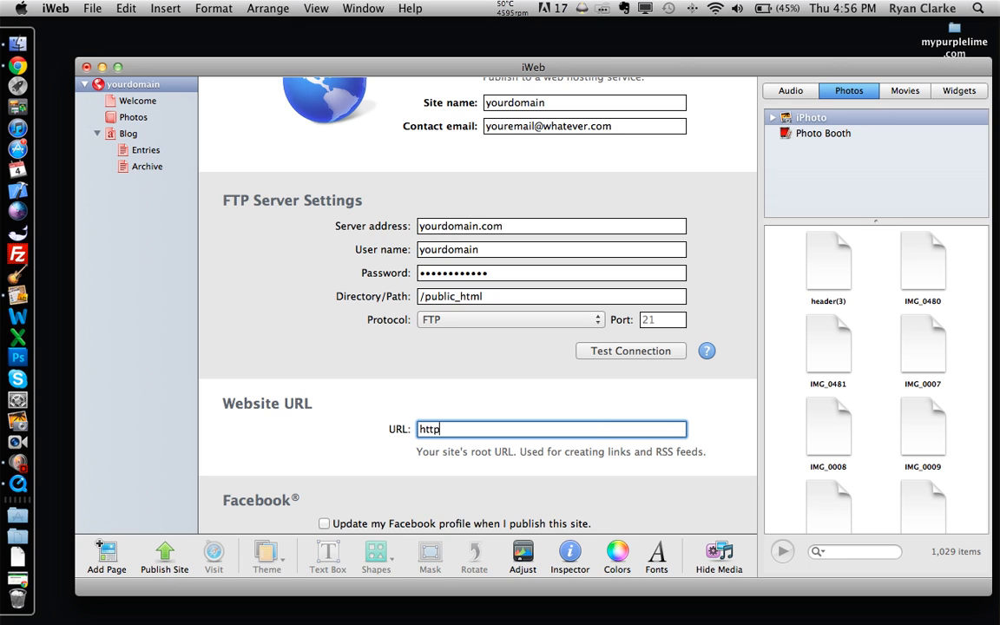
type("://www.you")
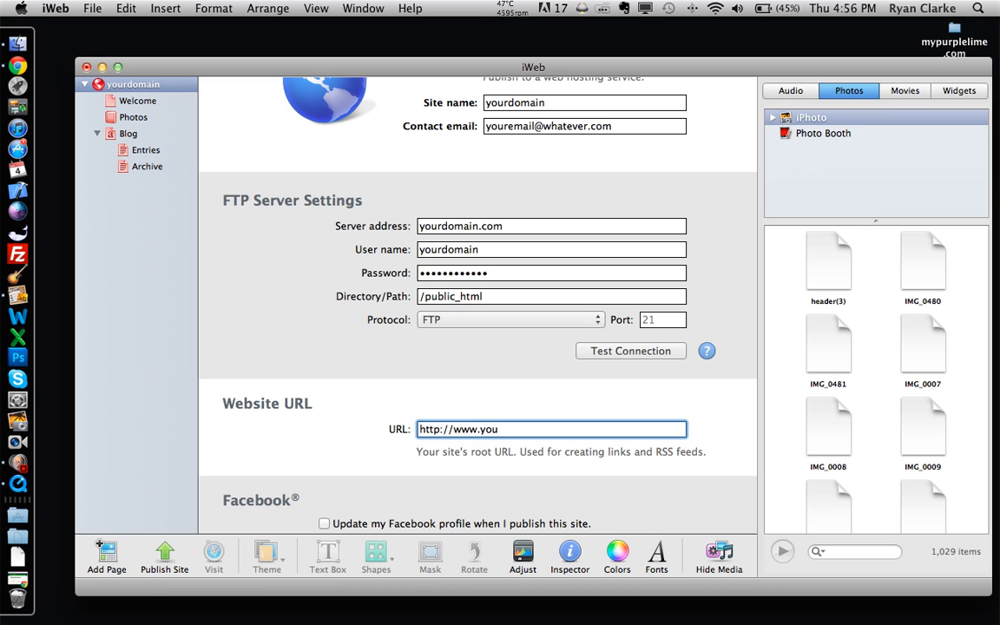
type("rdomain.com")
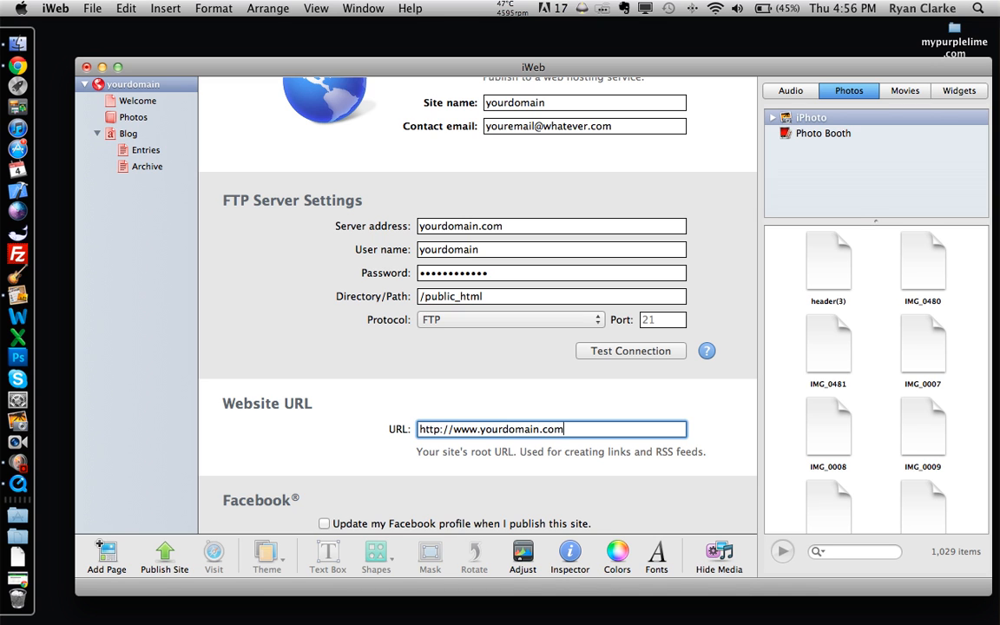
scroll("down", 3)
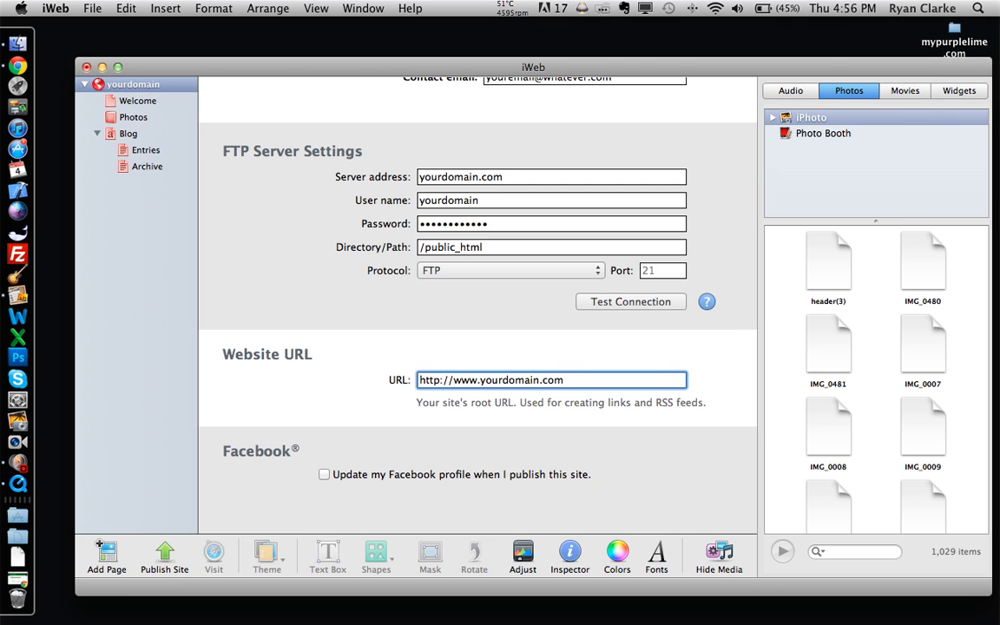
left_click(562, 379)
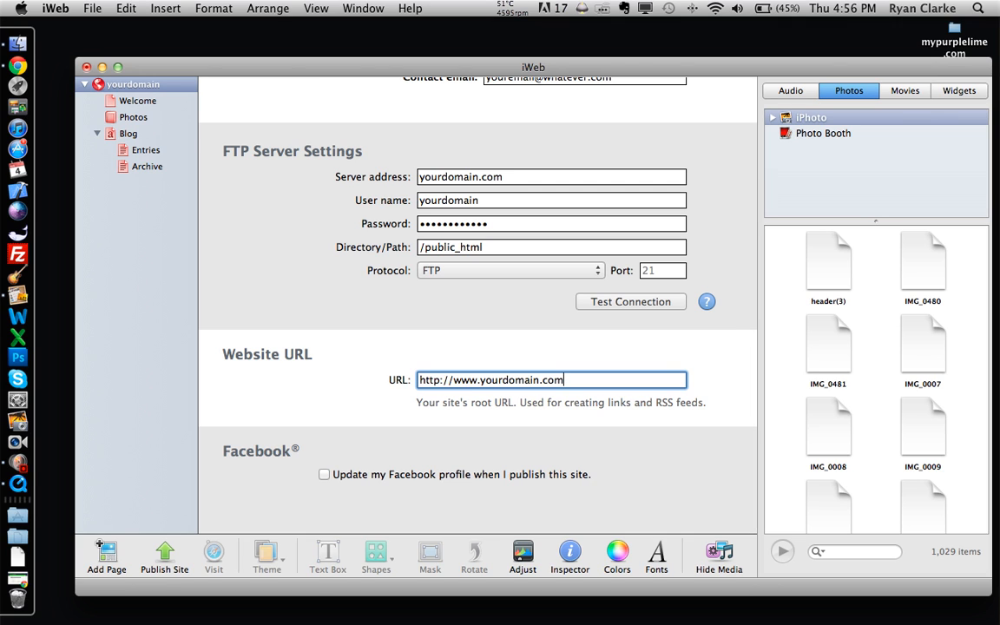